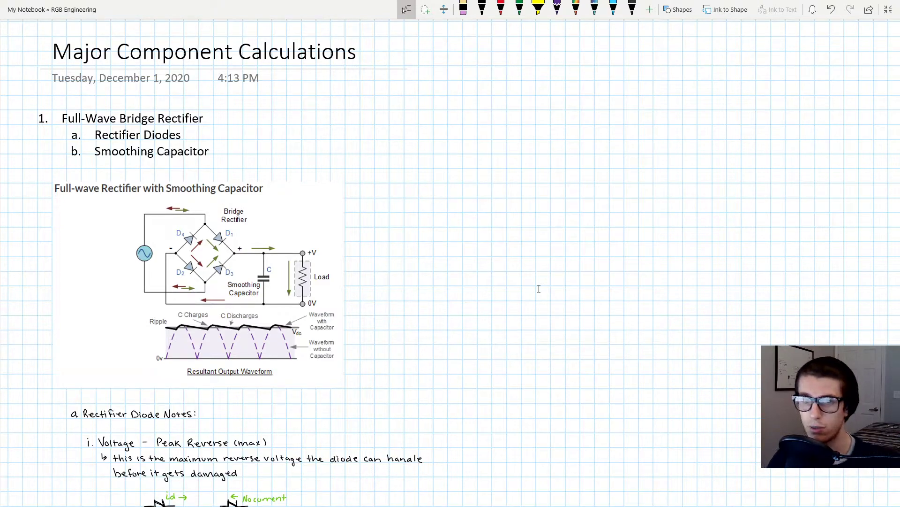
mouse_move(276, 239)
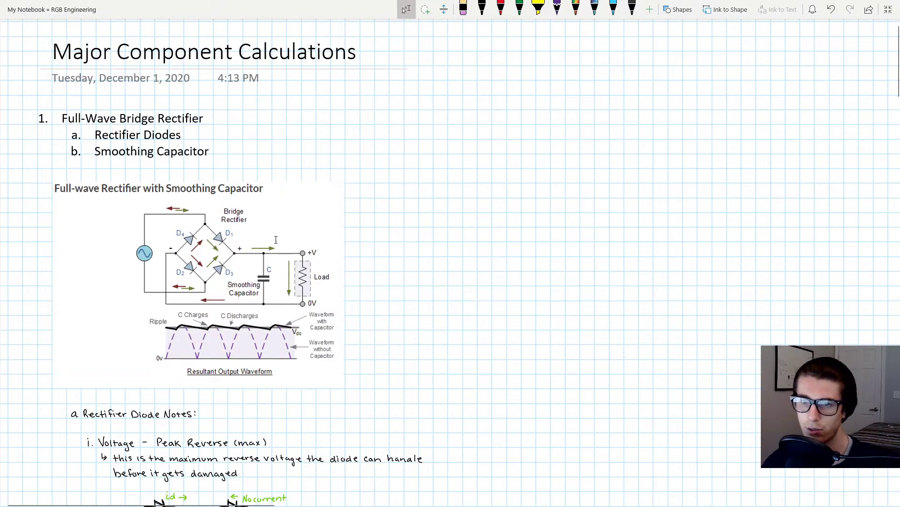
mouse_move(116, 262)
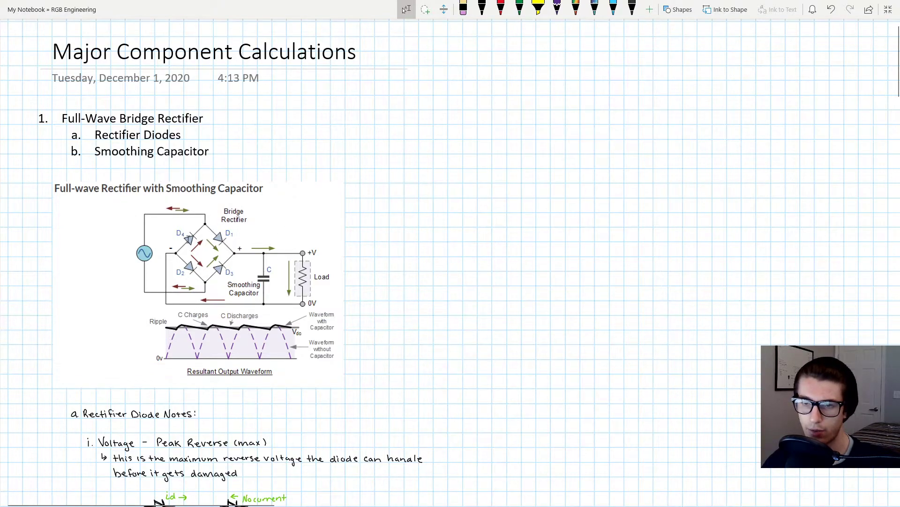
mouse_move(340, 240)
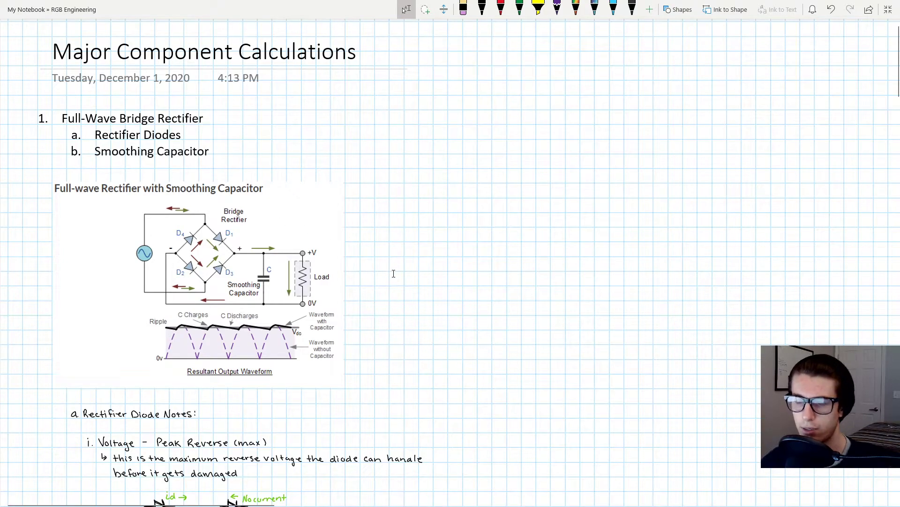
mouse_move(412, 235)
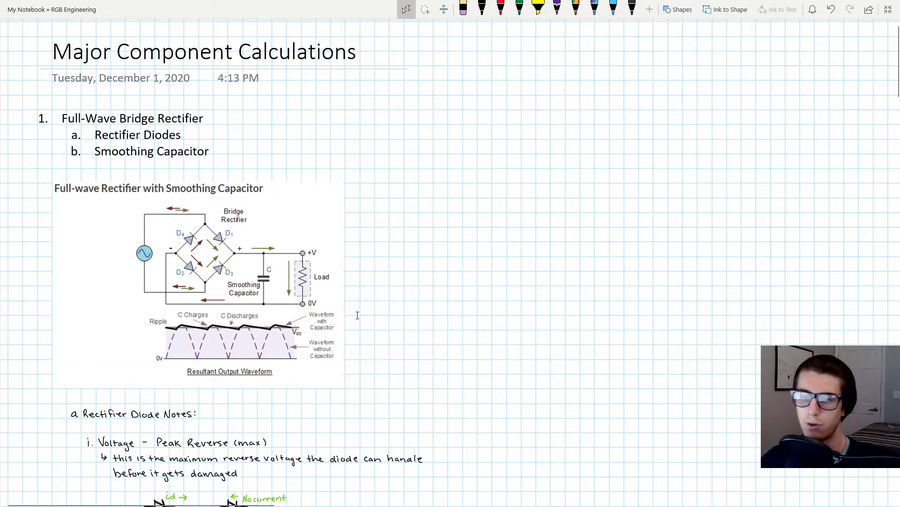
mouse_move(268, 291)
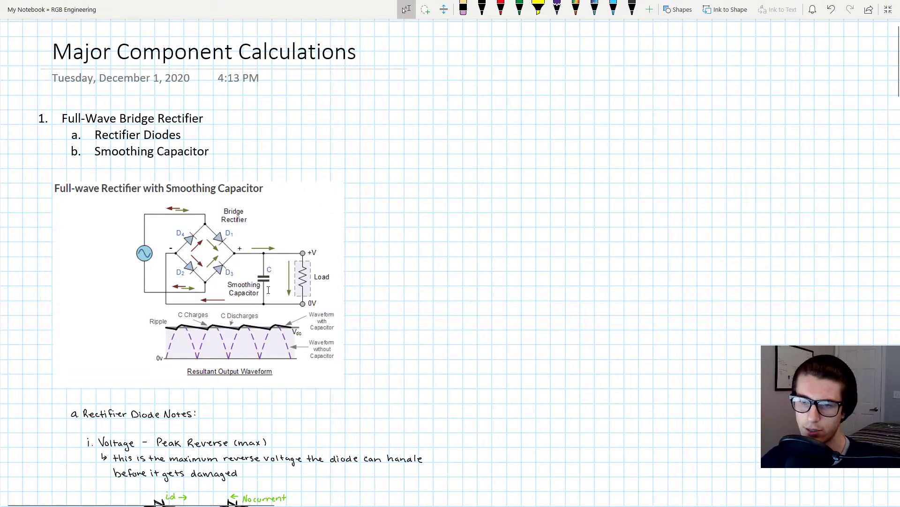
mouse_move(194, 348)
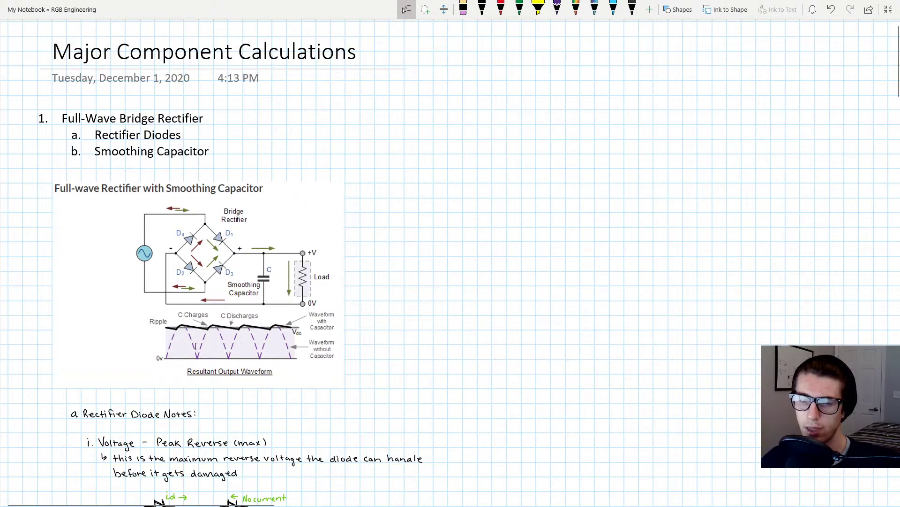
mouse_move(169, 352)
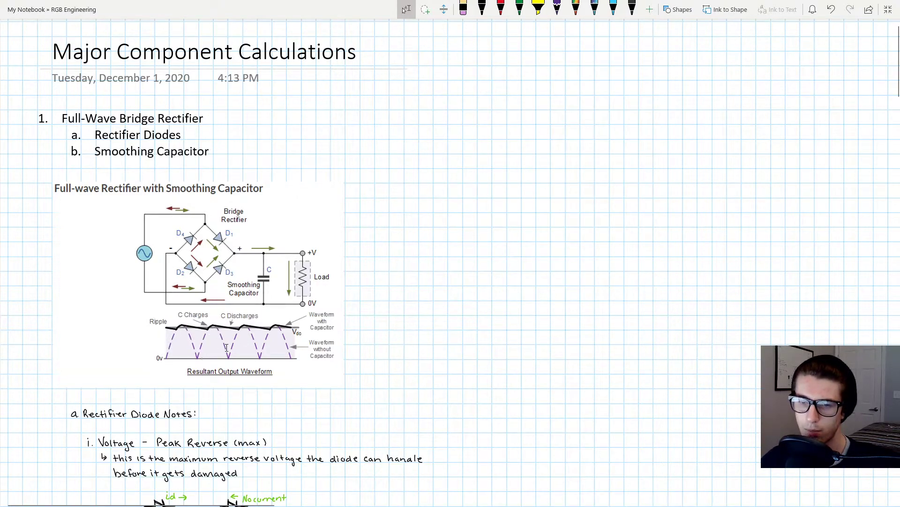
mouse_move(270, 317)
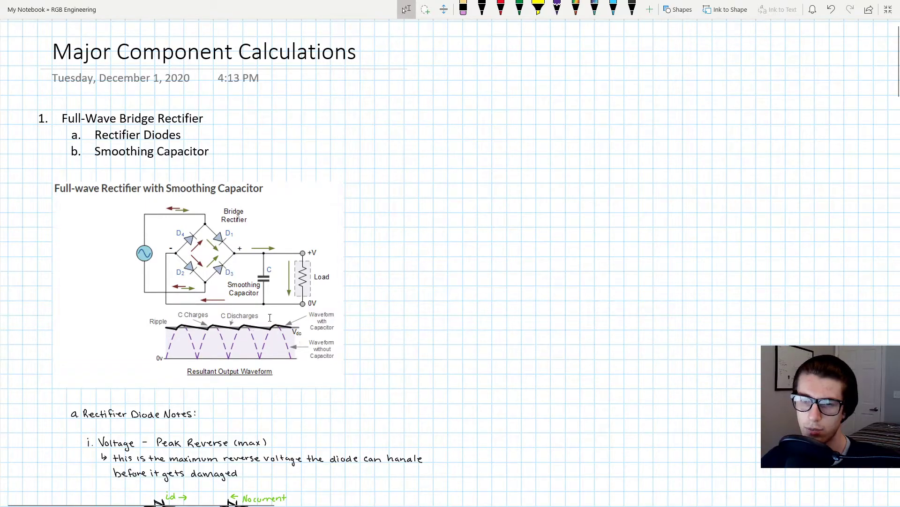
mouse_move(201, 358)
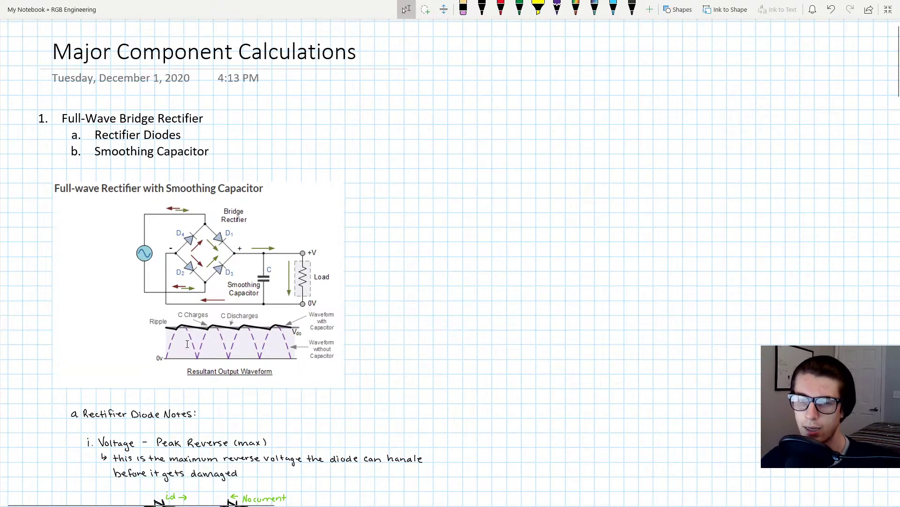
mouse_move(210, 333)
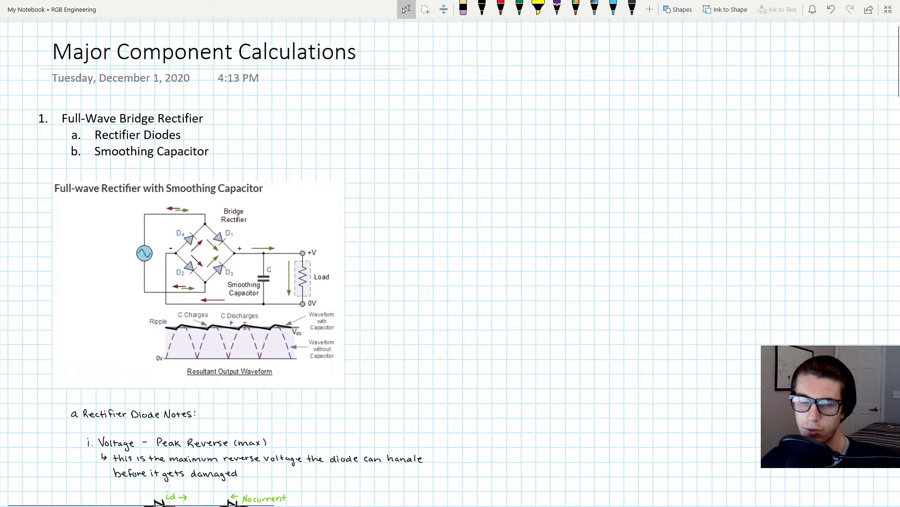
mouse_move(460, 271)
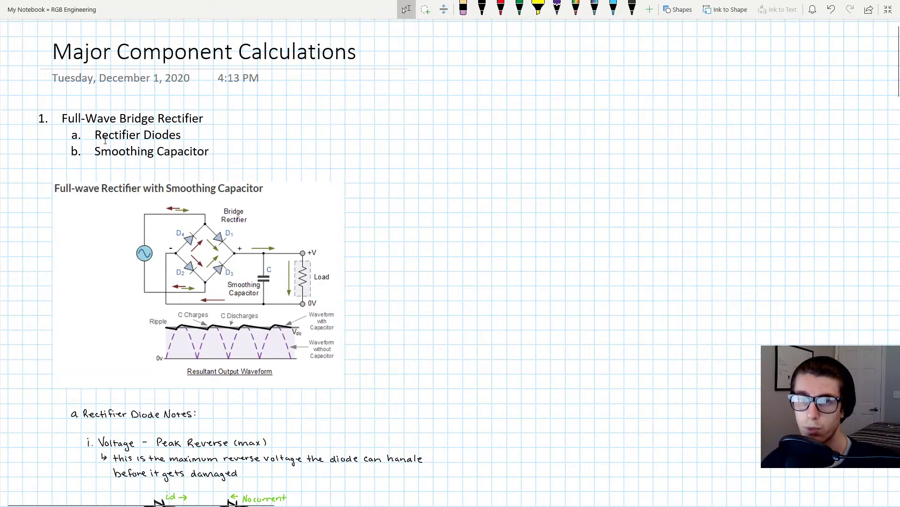
scroll(down, 3)
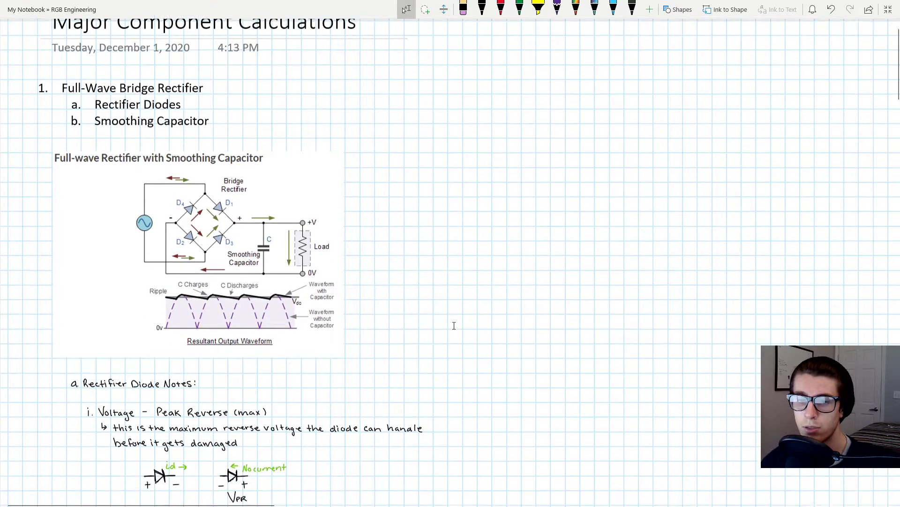
scroll(down, 3)
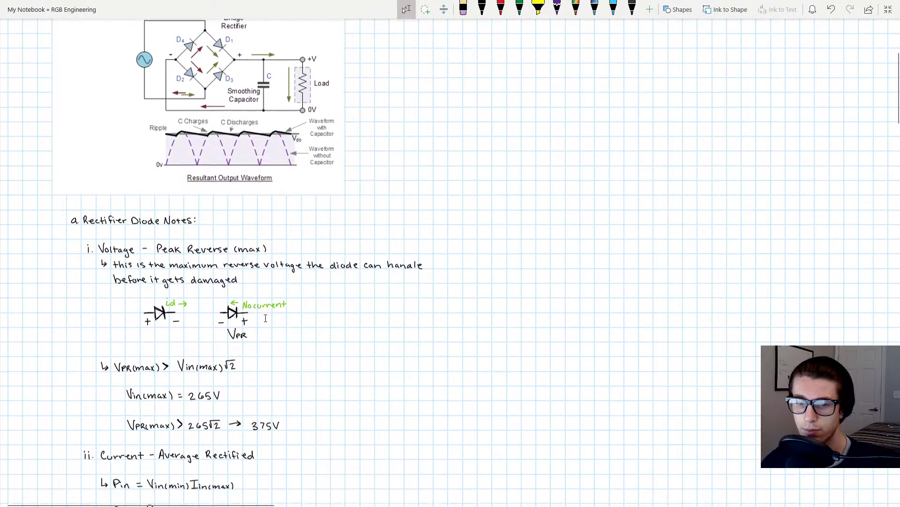
scroll(down, 3)
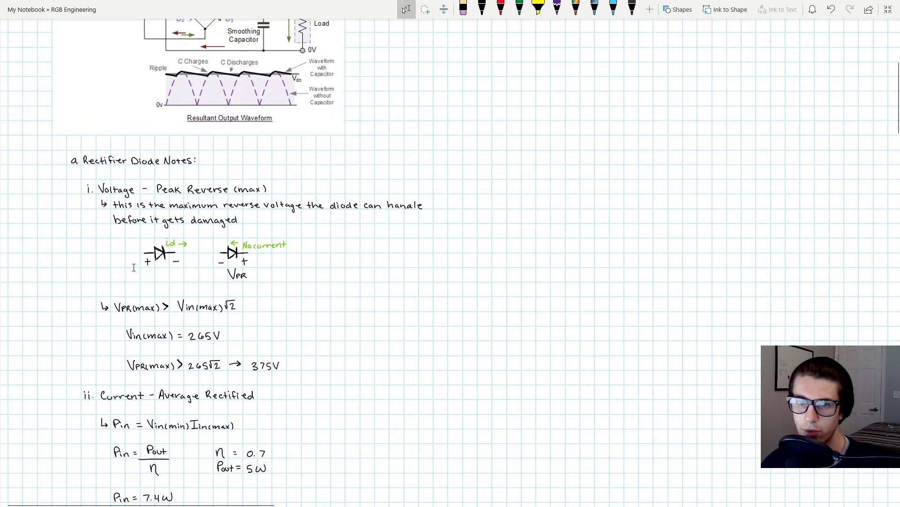
mouse_move(331, 289)
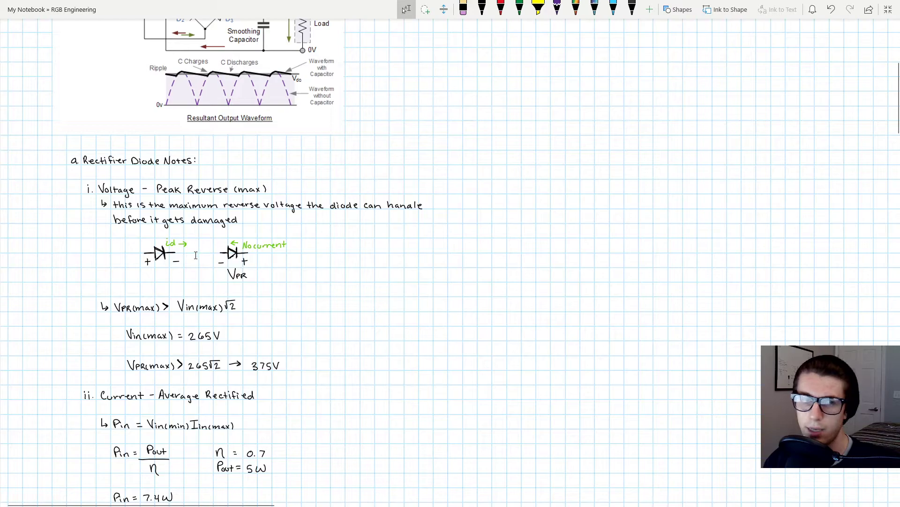
mouse_move(268, 266)
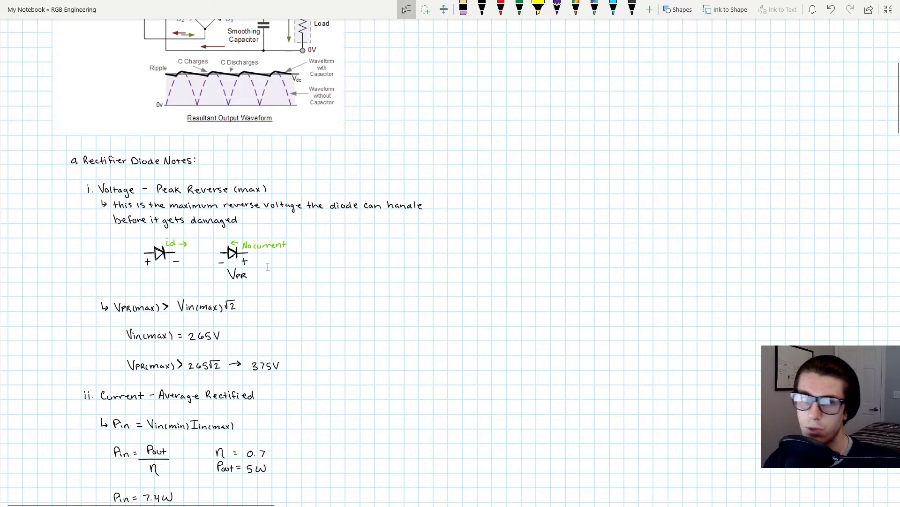
mouse_move(357, 252)
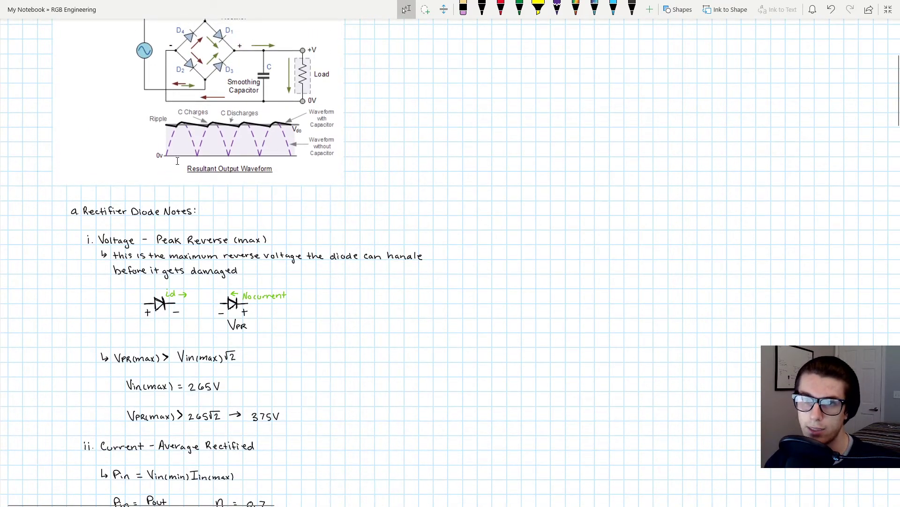
mouse_move(162, 165)
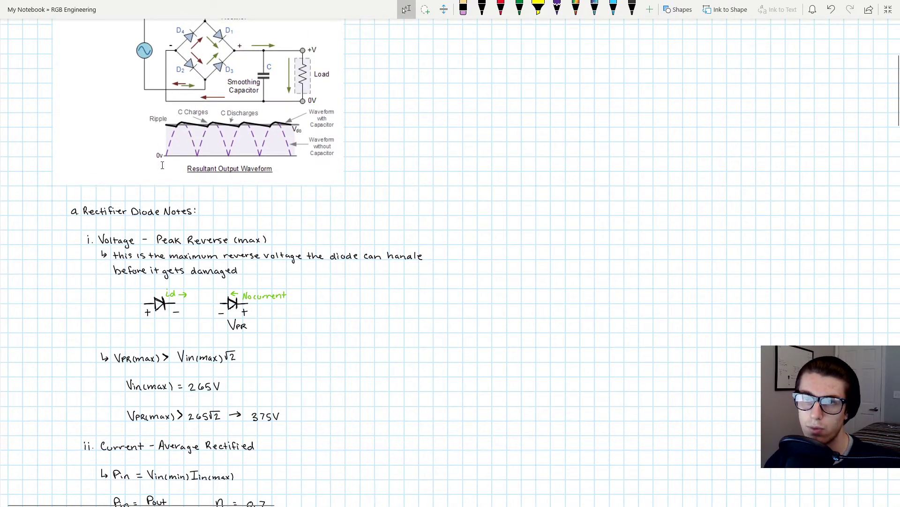
mouse_move(207, 83)
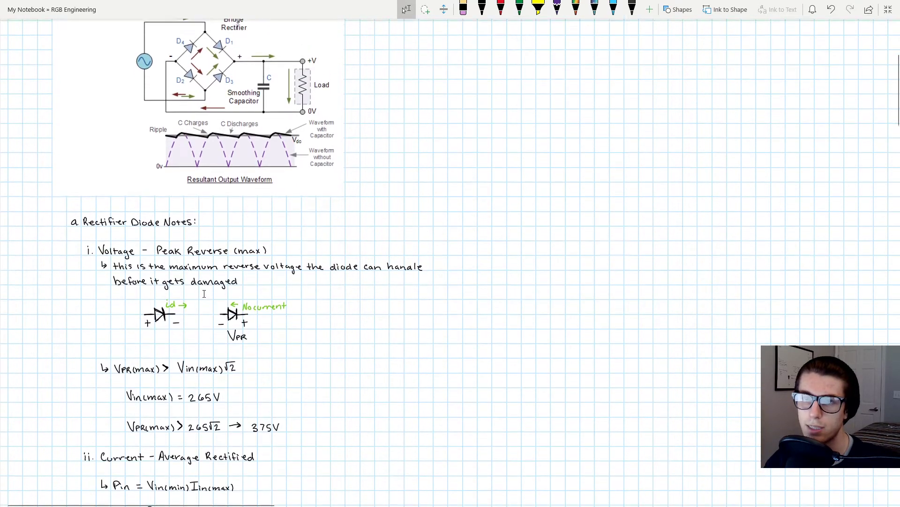
scroll(down, 3)
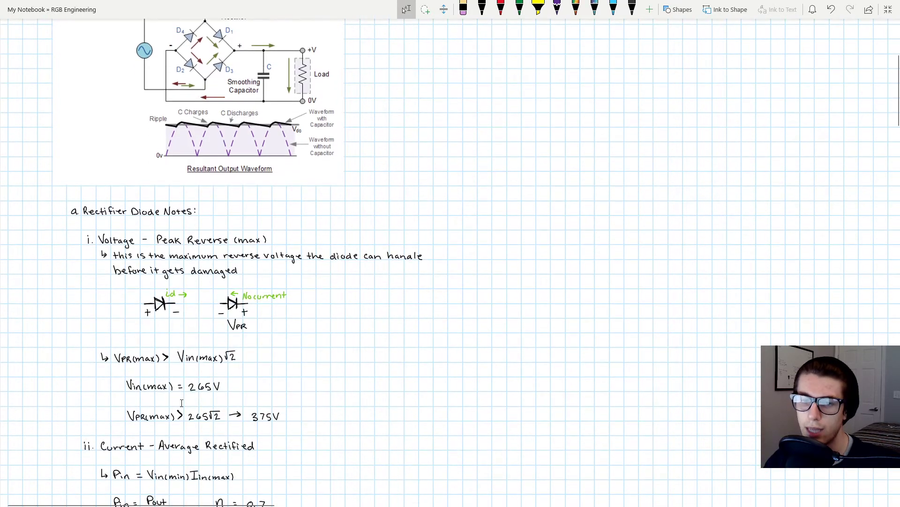
scroll(down, 3)
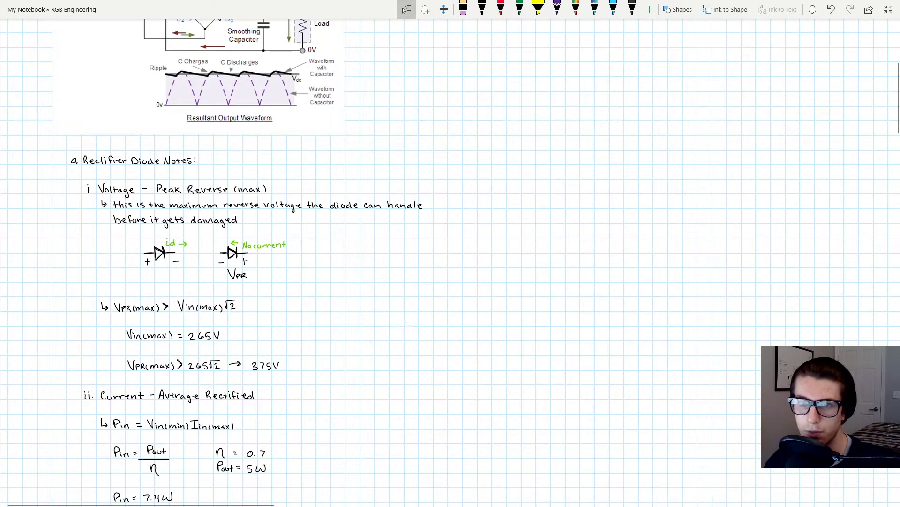
mouse_move(389, 293)
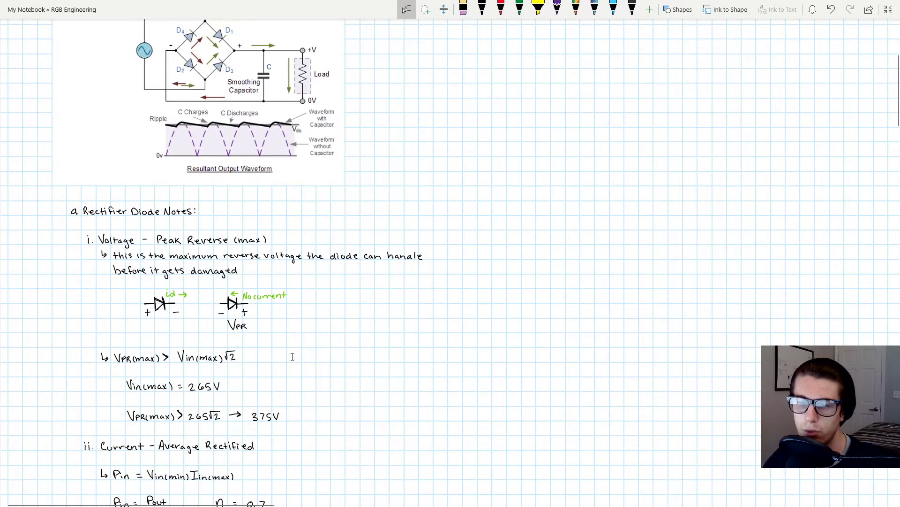
mouse_move(247, 380)
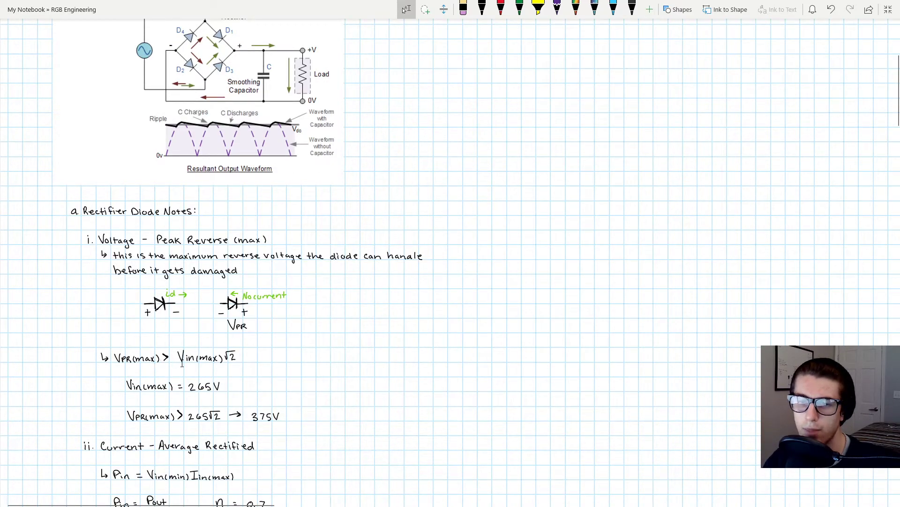
mouse_move(342, 365)
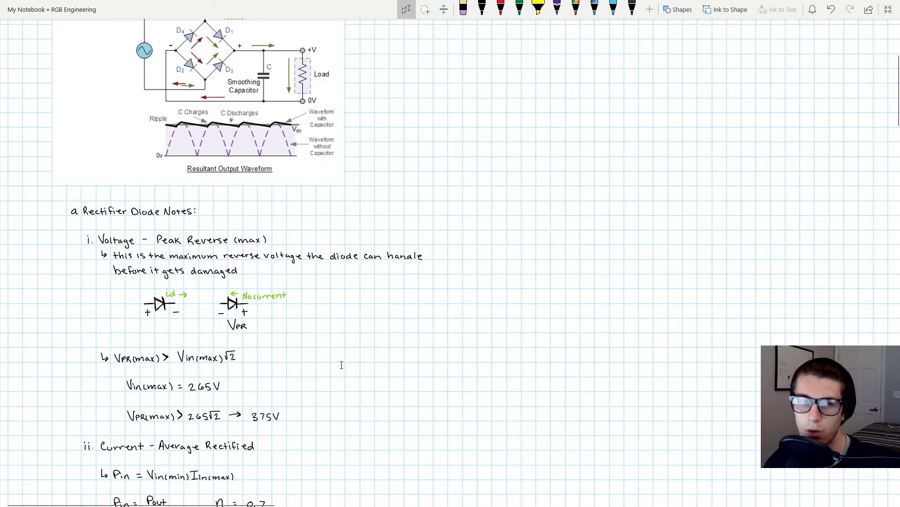
mouse_move(216, 368)
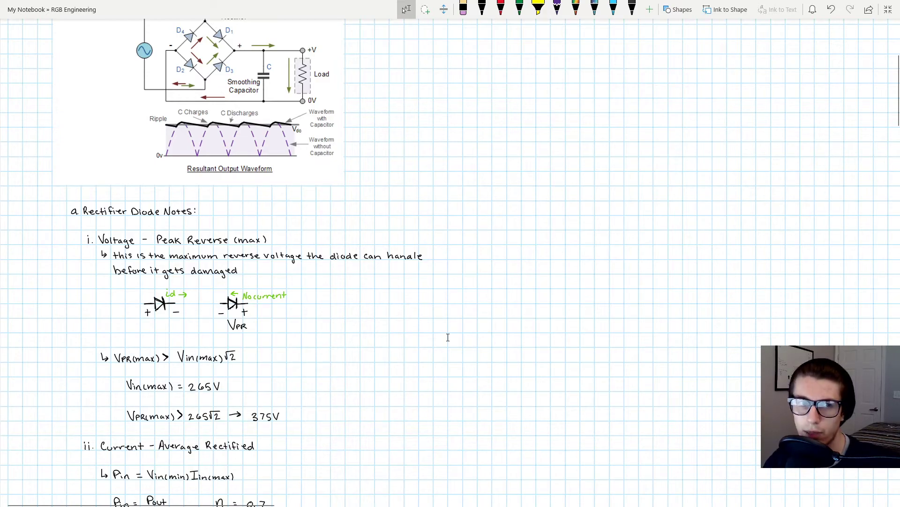
mouse_move(372, 364)
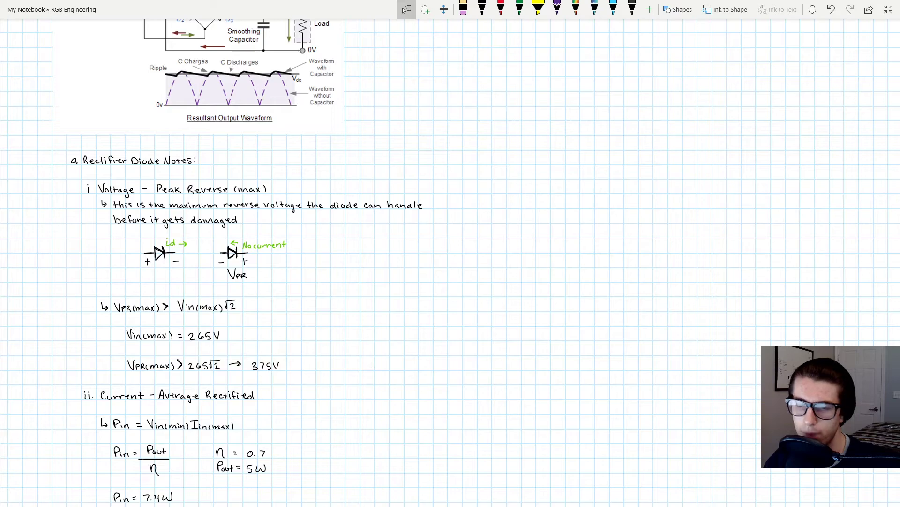
scroll(down, 3)
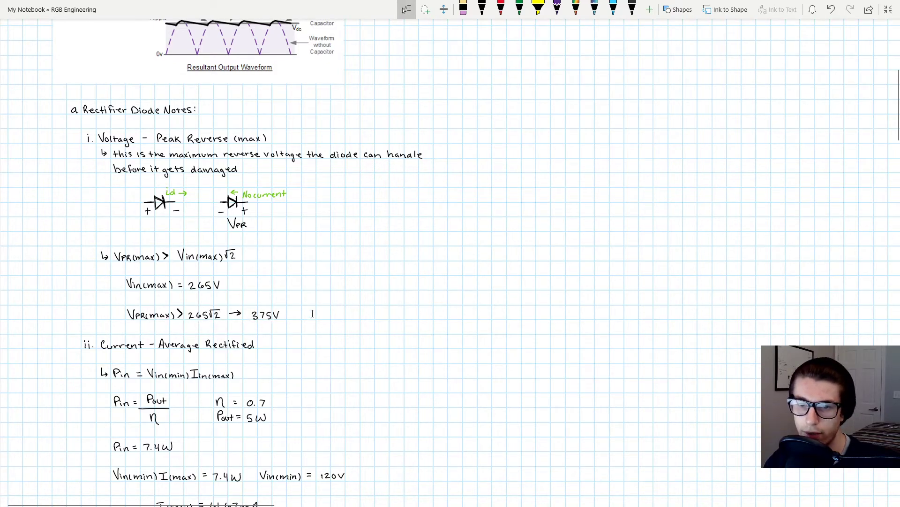
mouse_move(118, 306)
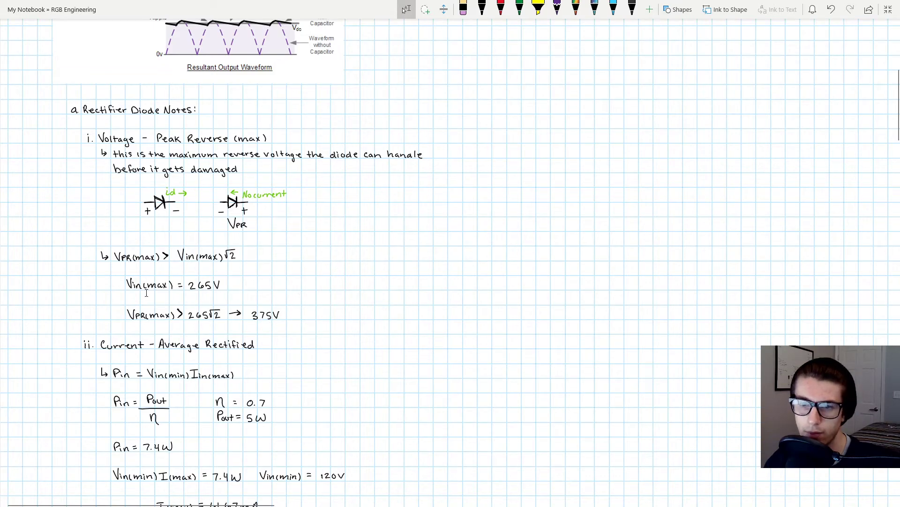
mouse_move(390, 258)
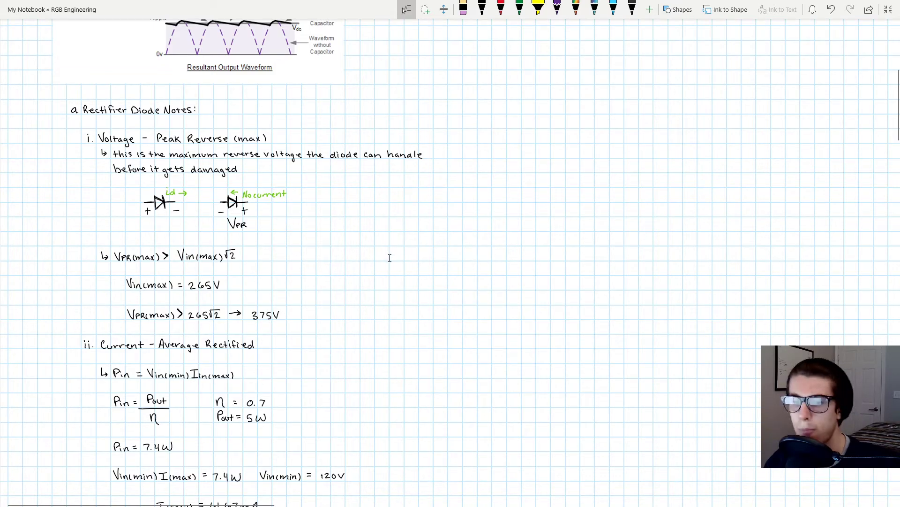
mouse_move(383, 266)
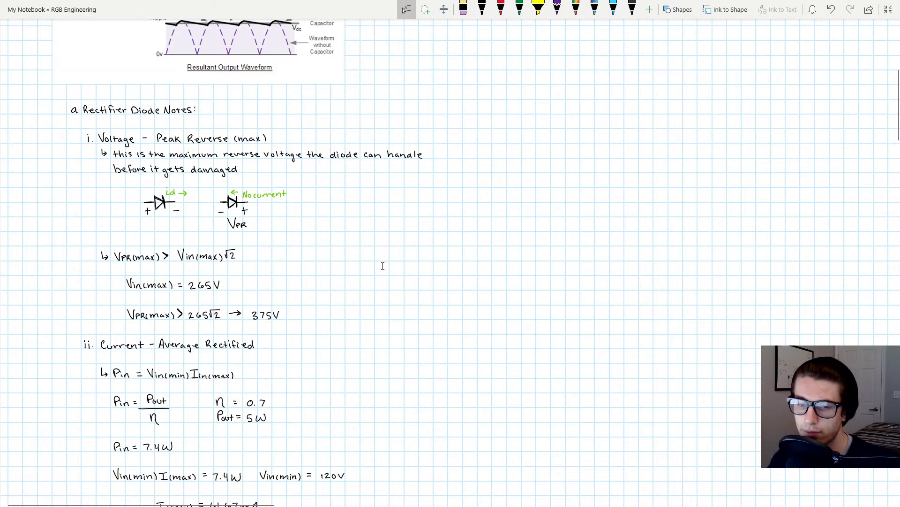
mouse_move(371, 281)
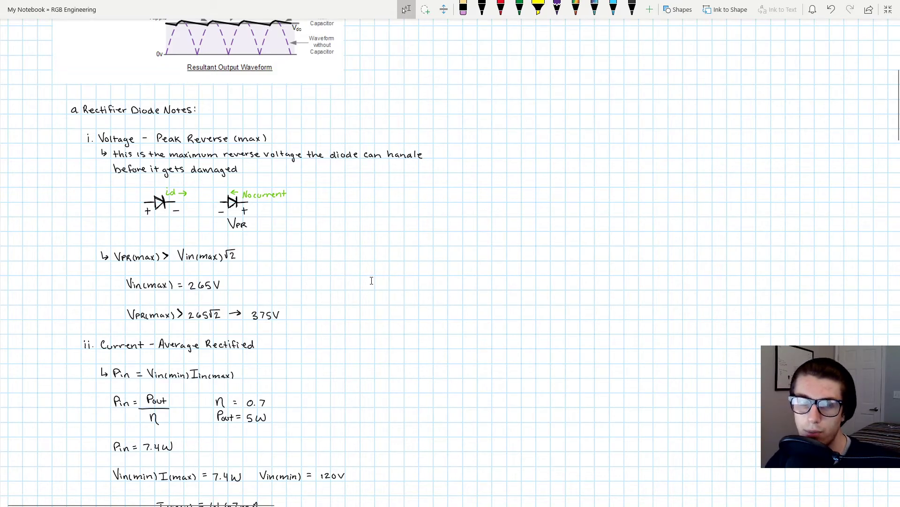
mouse_move(150, 348)
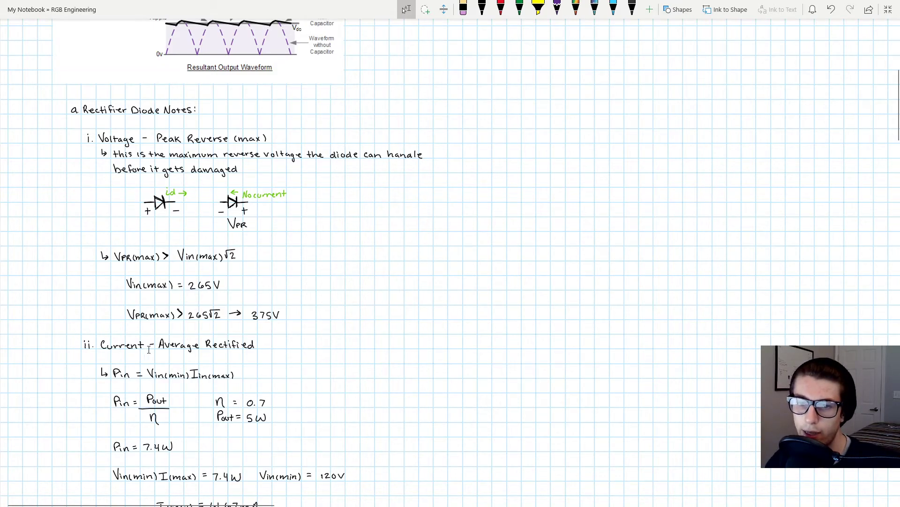
mouse_move(178, 199)
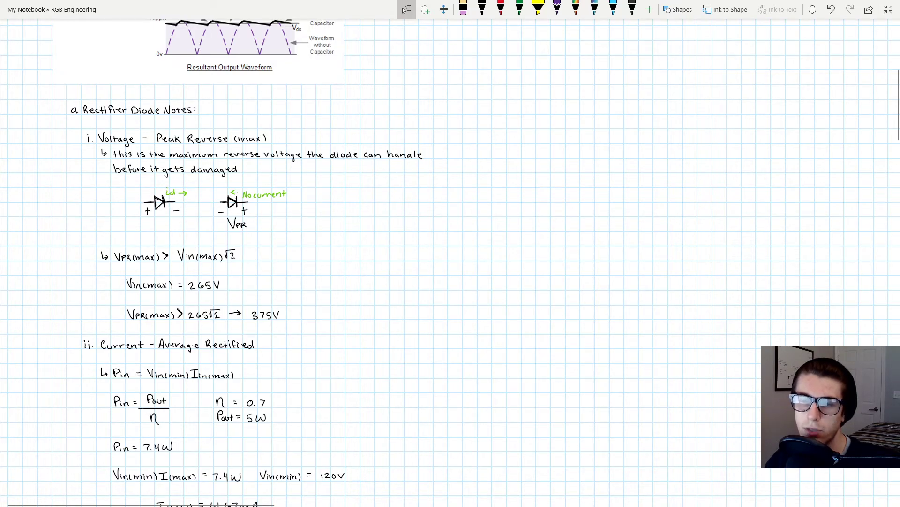
mouse_move(455, 293)
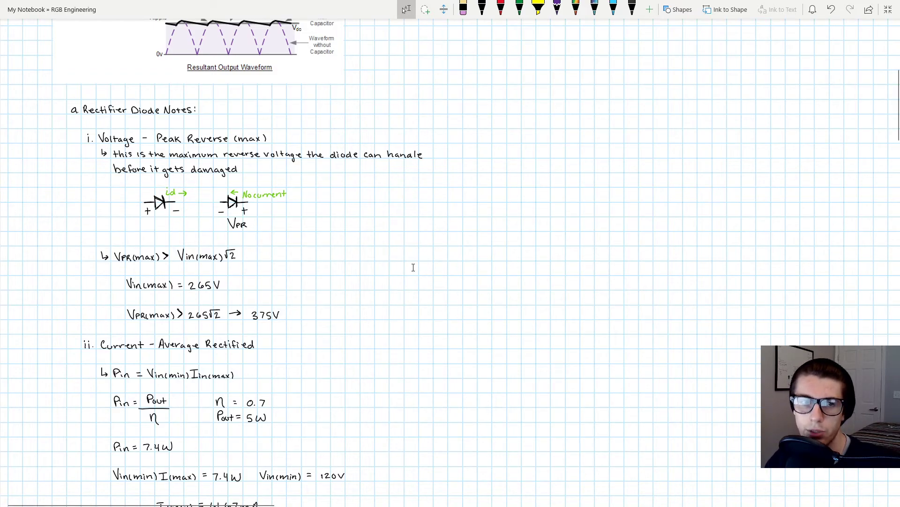
mouse_move(366, 374)
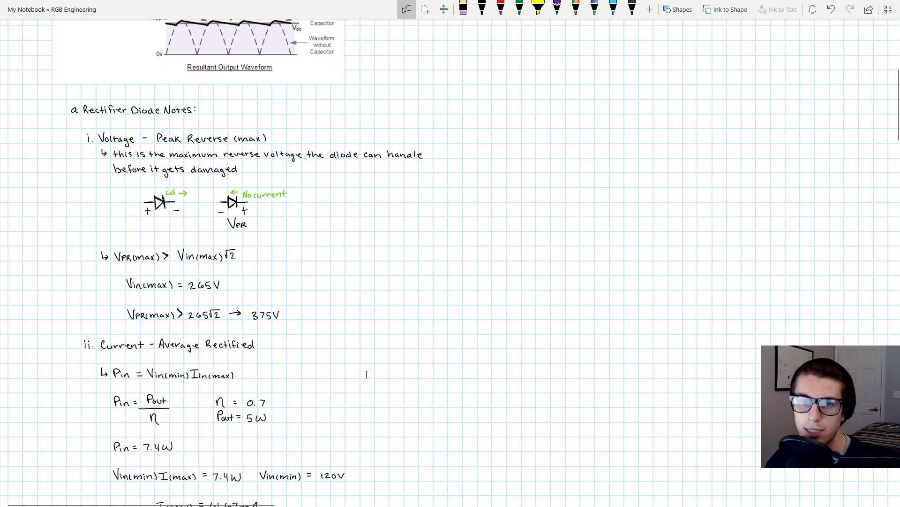
mouse_move(189, 340)
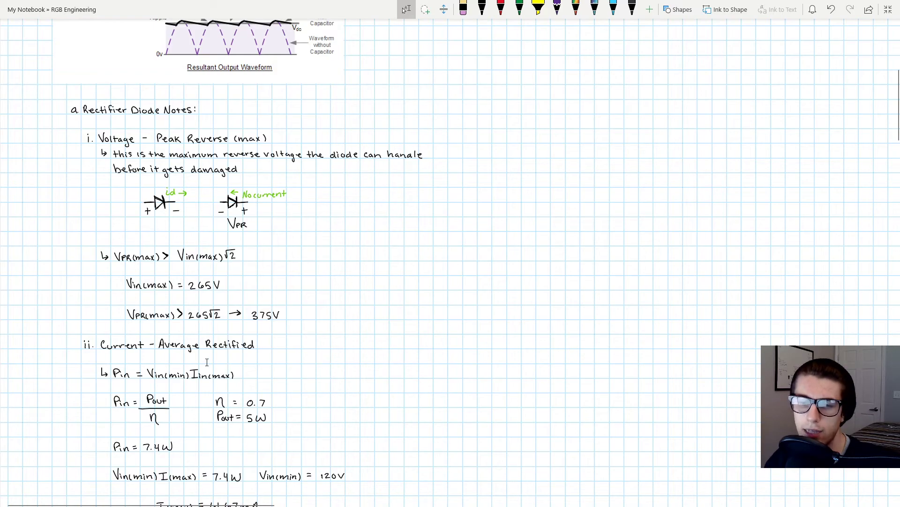
scroll(down, 3)
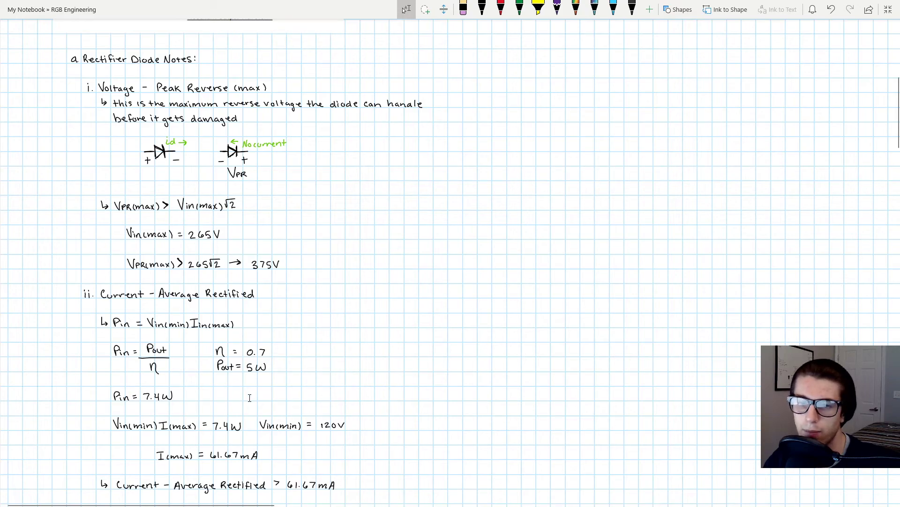
mouse_move(93, 403)
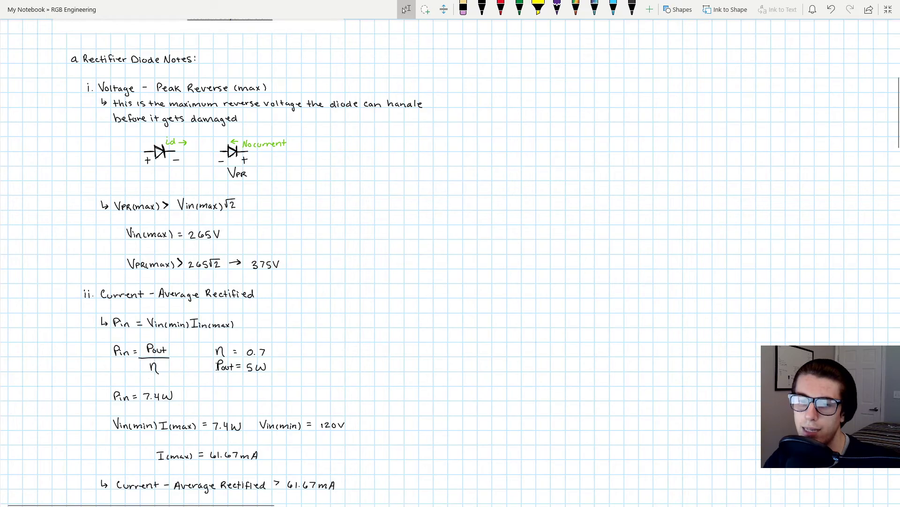
mouse_move(171, 364)
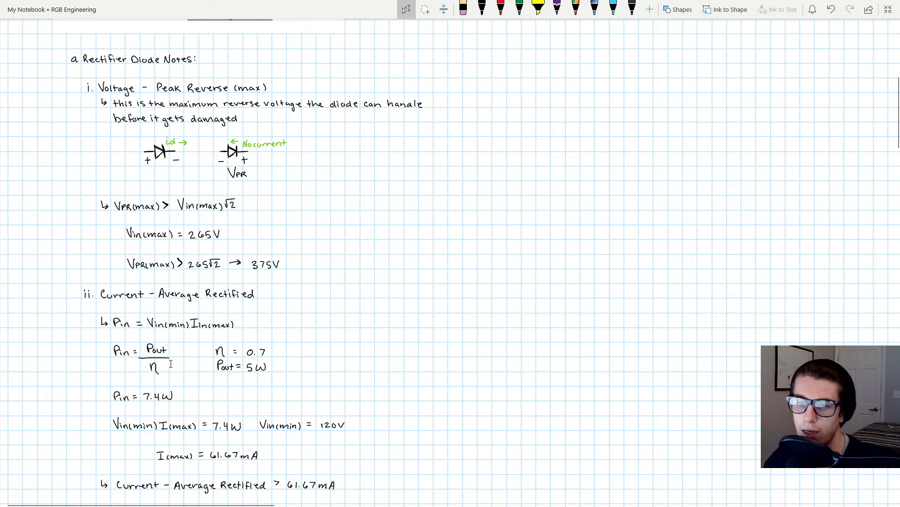
mouse_move(212, 351)
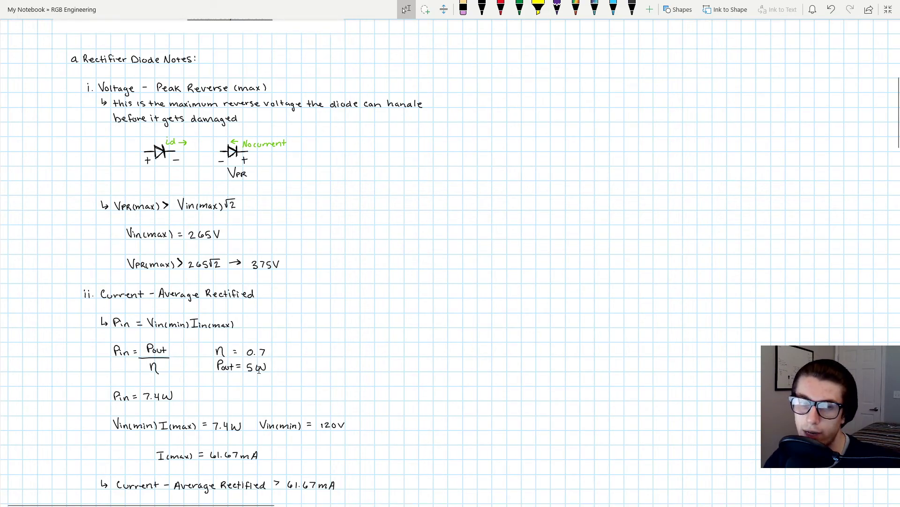
mouse_move(199, 381)
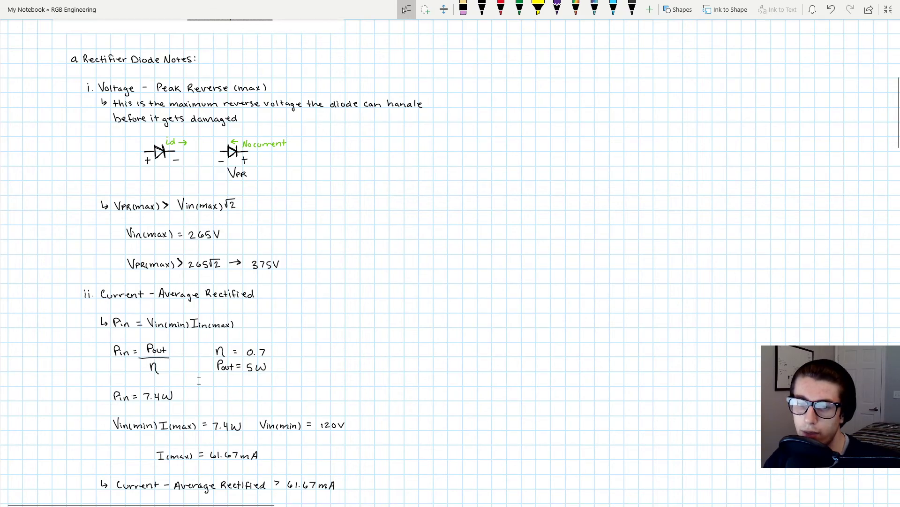
scroll(down, 3)
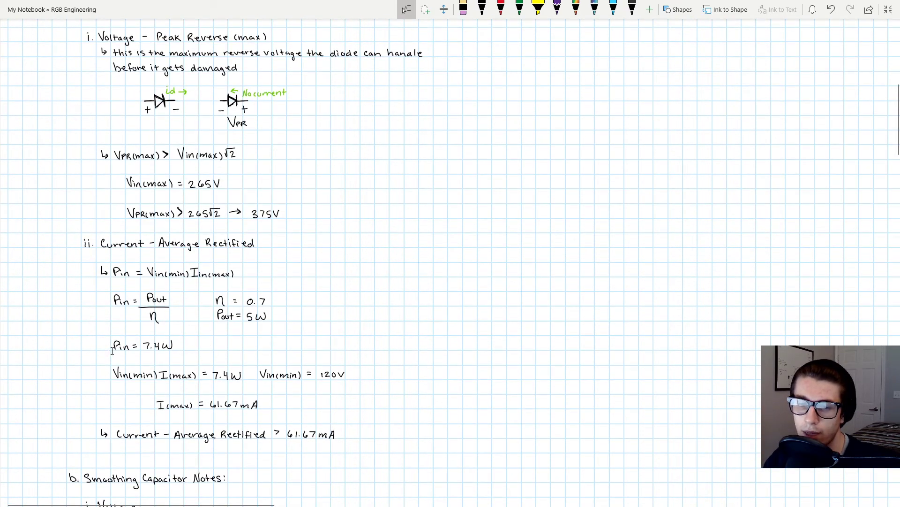
mouse_move(178, 353)
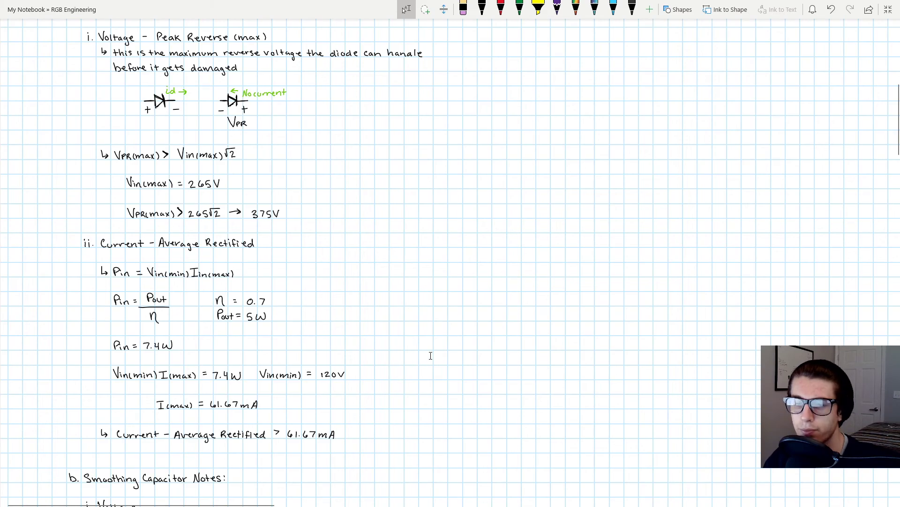
scroll(down, 3)
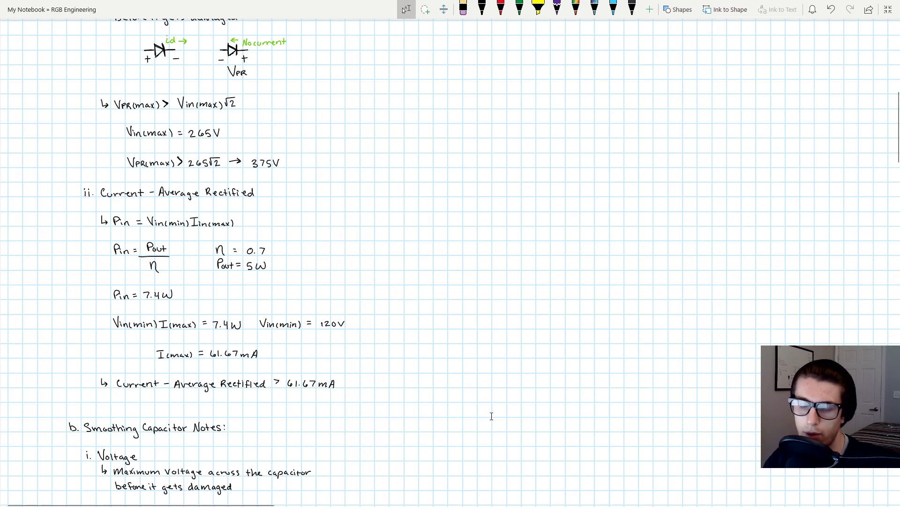
mouse_move(506, 400)
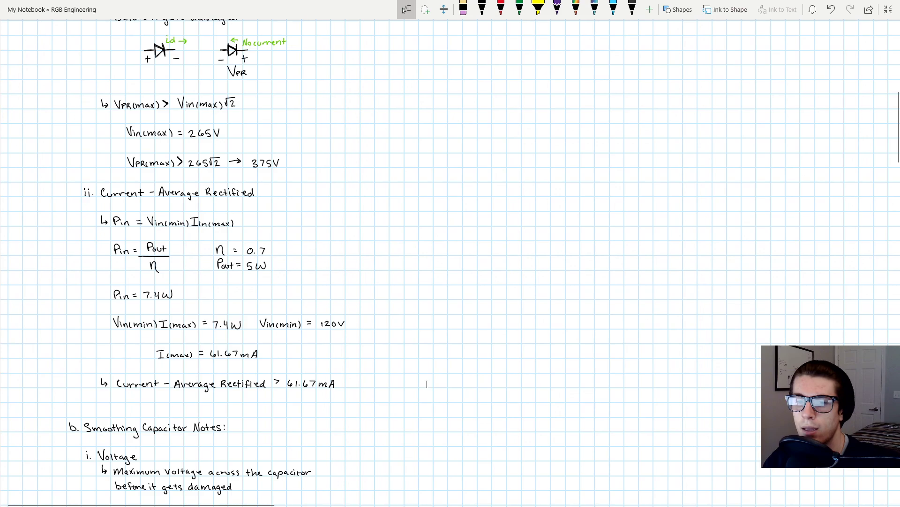
mouse_move(407, 341)
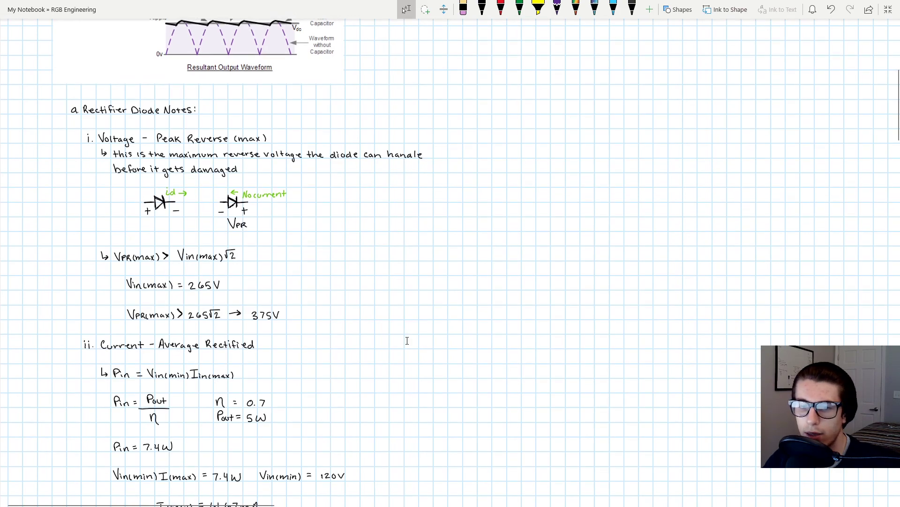
scroll(down, 3)
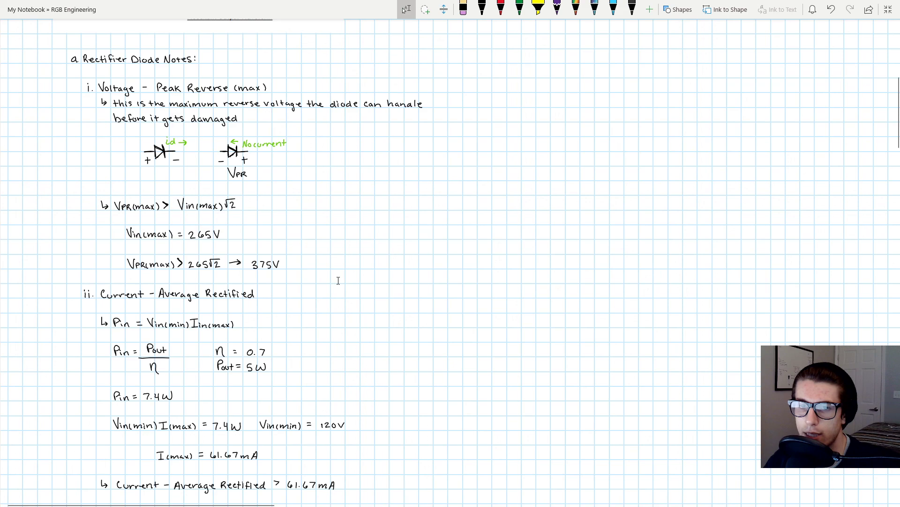
mouse_move(387, 281)
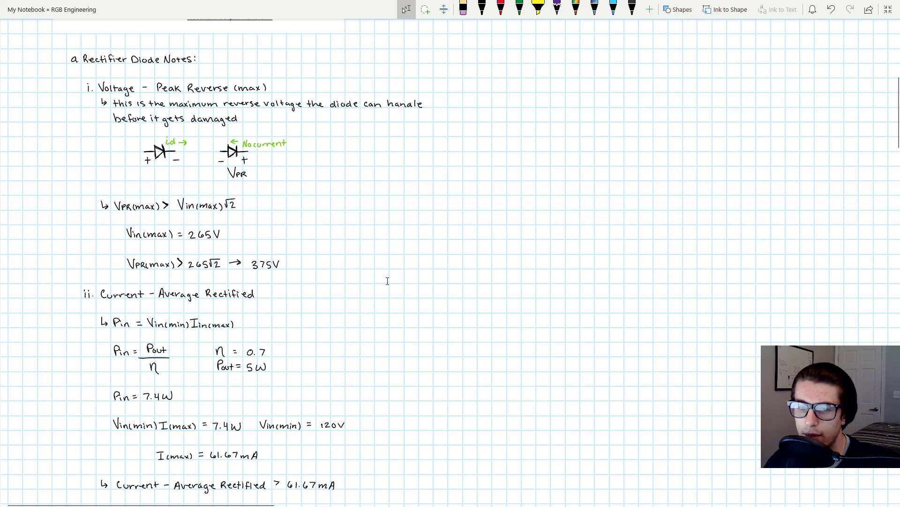